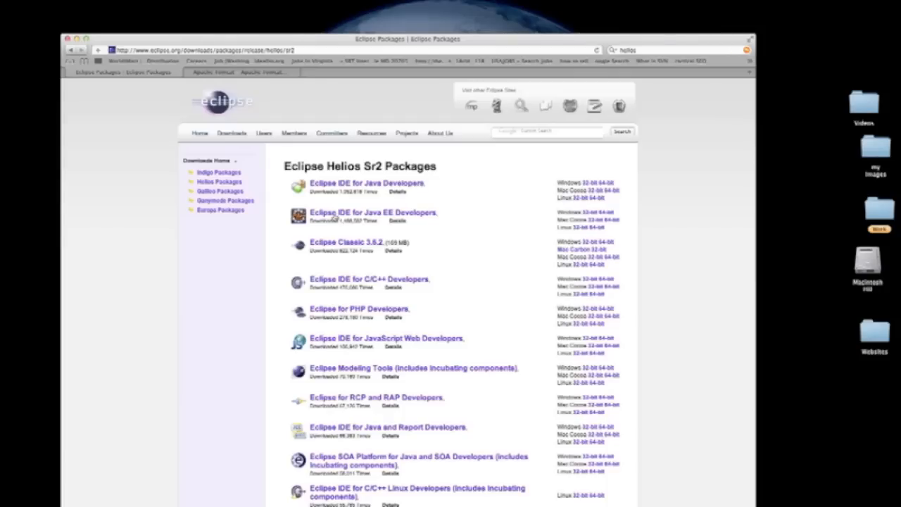
mouse_move(245, 120)
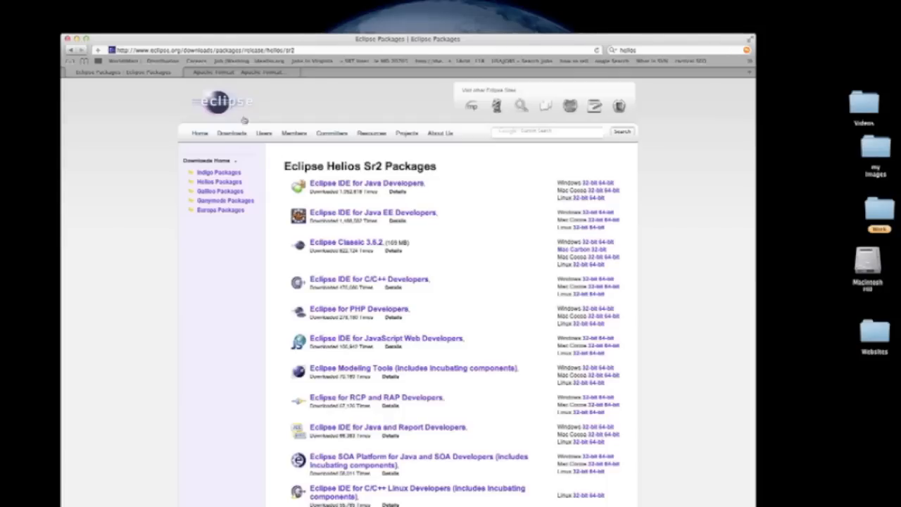
mouse_move(228, 78)
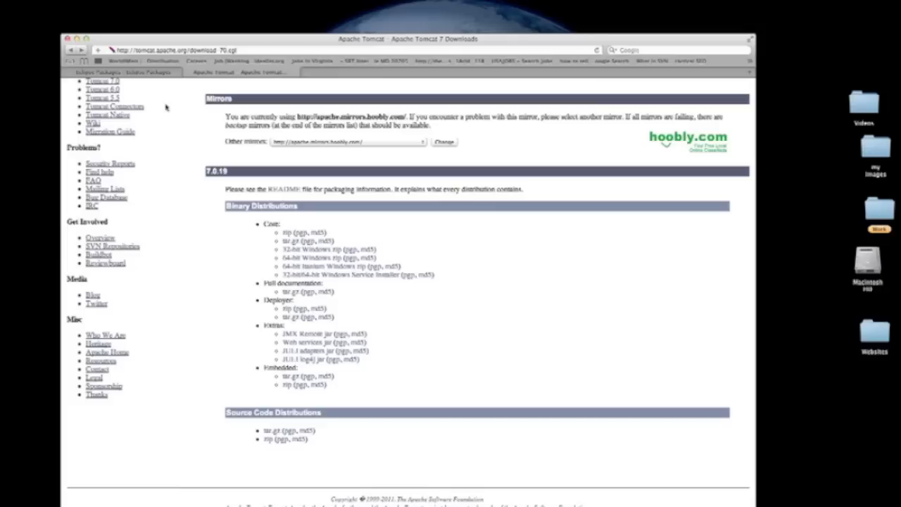
mouse_move(317, 40)
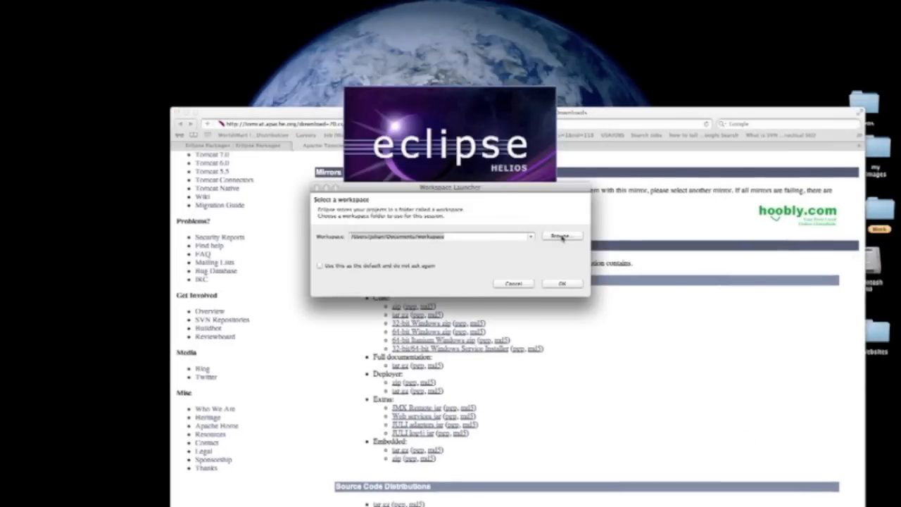
- Choose the Work folder on the Desktop as the workspace location
click(439, 237)
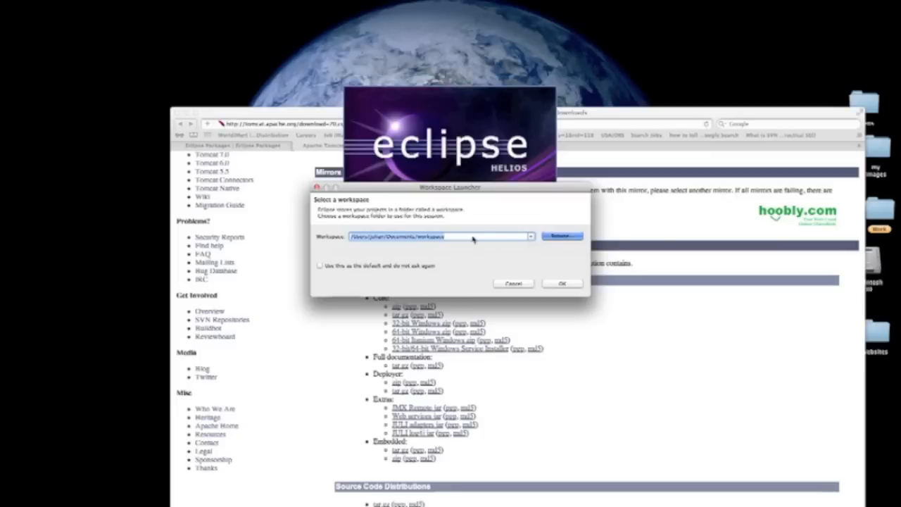
click(560, 236)
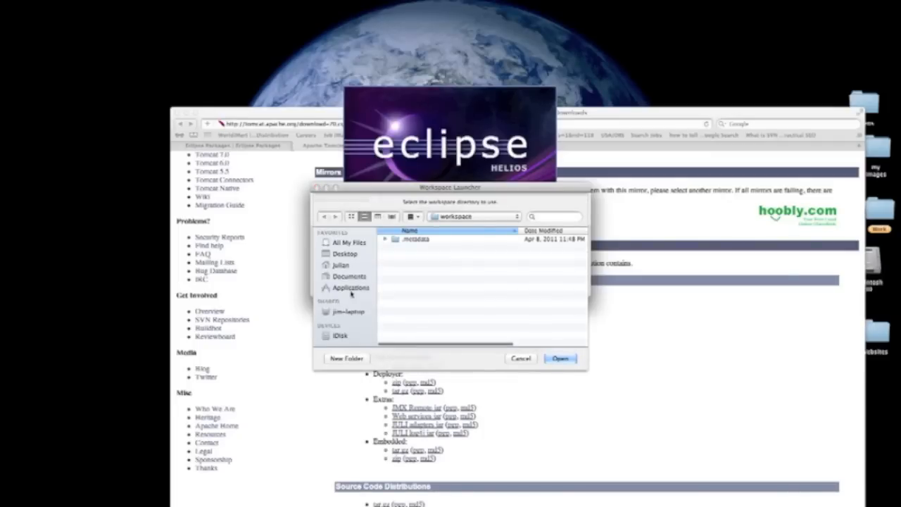
click(341, 265)
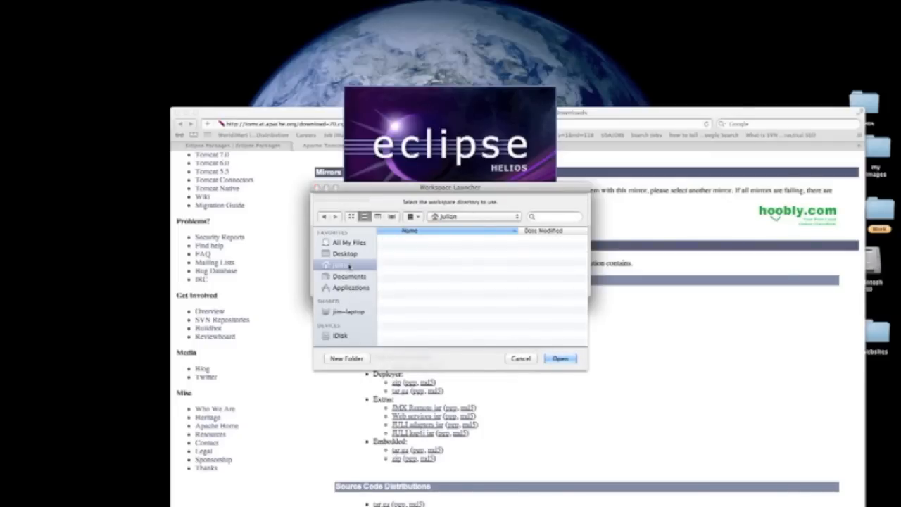
click(344, 254)
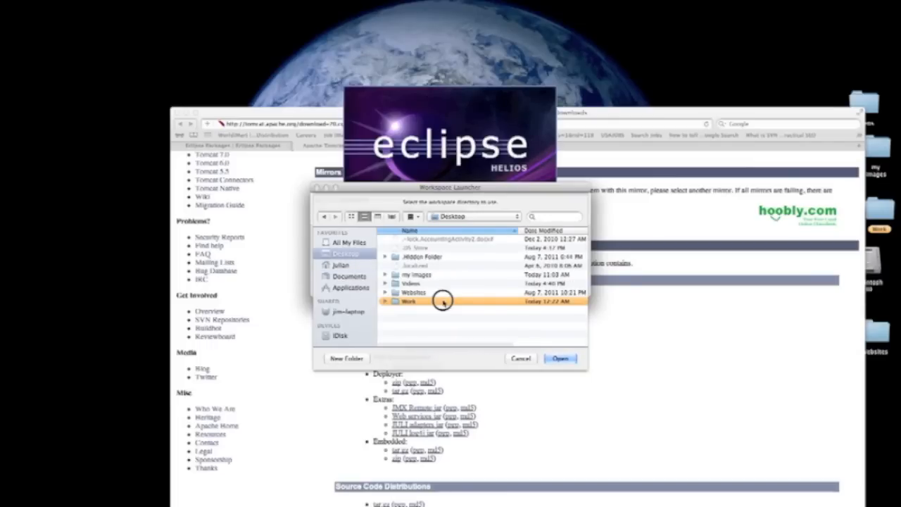
click(442, 301)
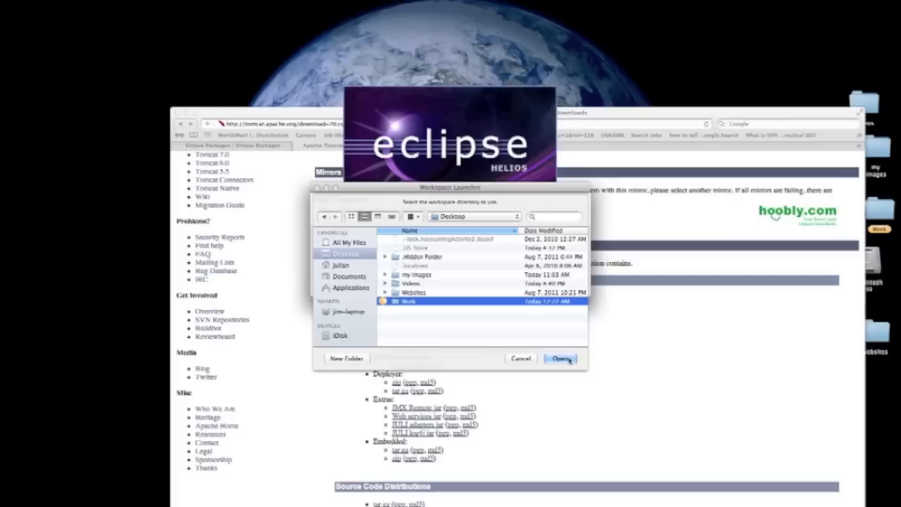
click(561, 360)
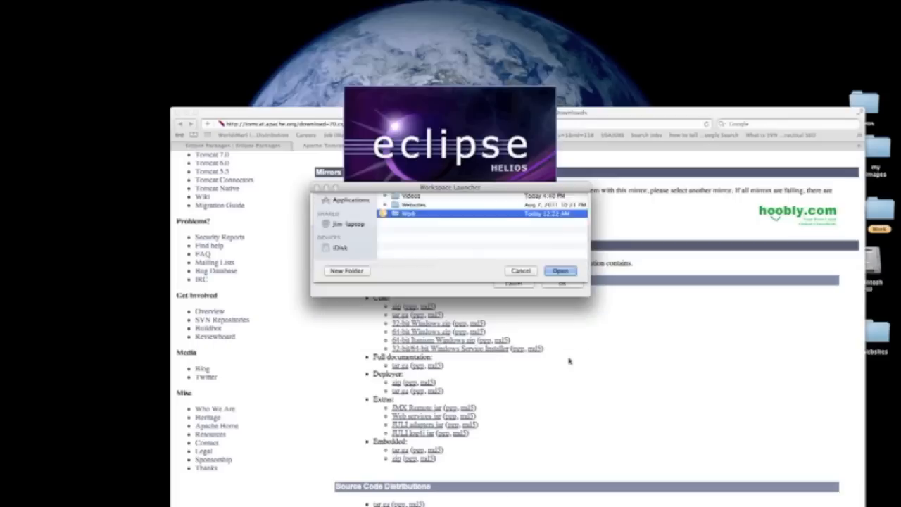
- Make this workspace the default and launch the workbench with it
click(560, 270)
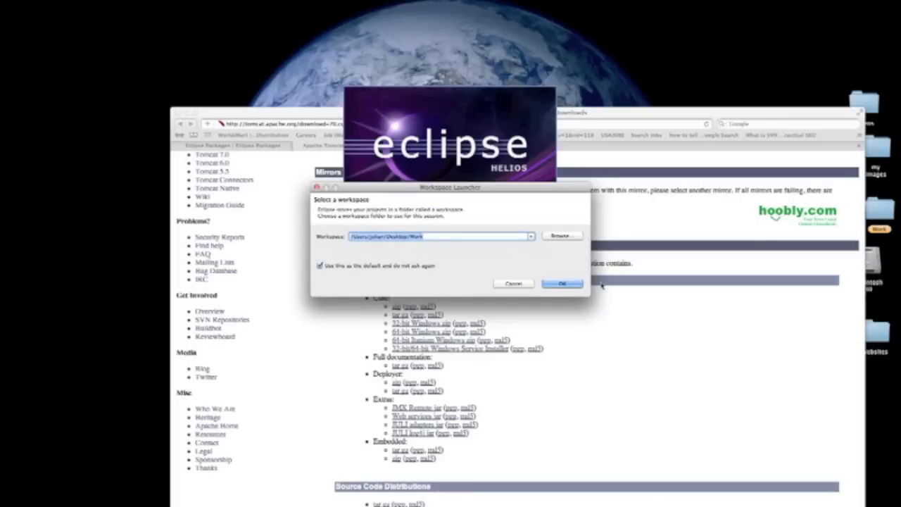
click(562, 285)
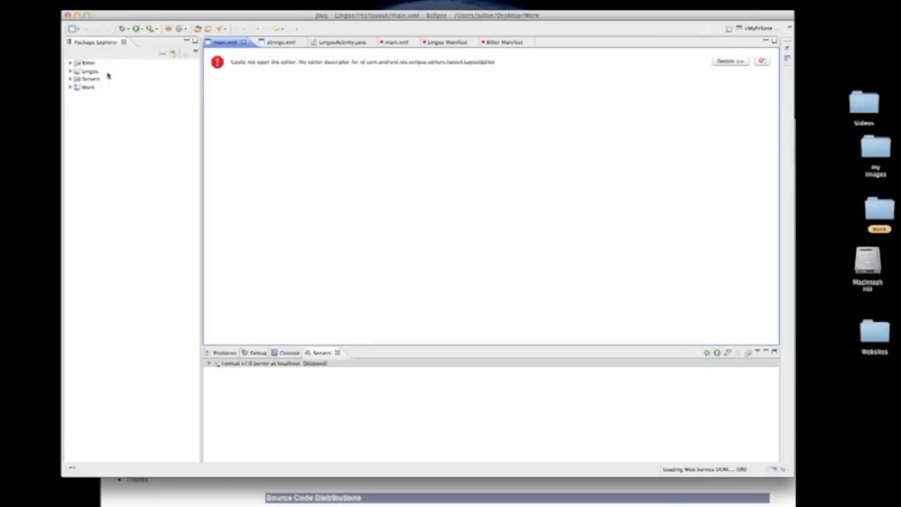
- Browse the Lingvo and Bilder projects in Package Explorer, then head to the Eclipse application menu
click(90, 71)
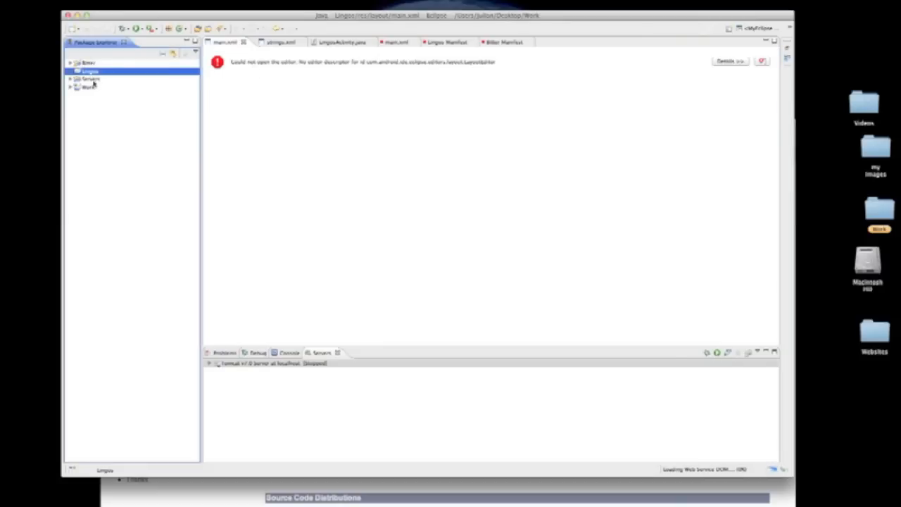
click(89, 62)
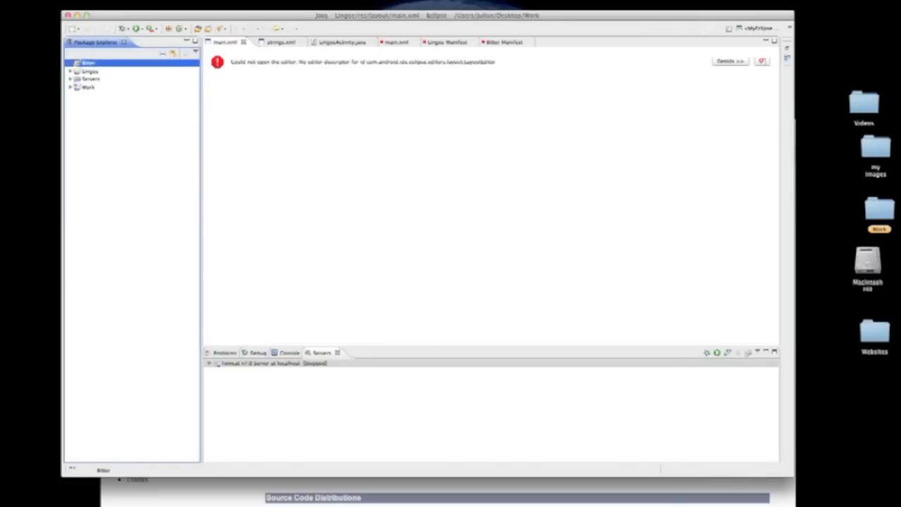
click(49, 6)
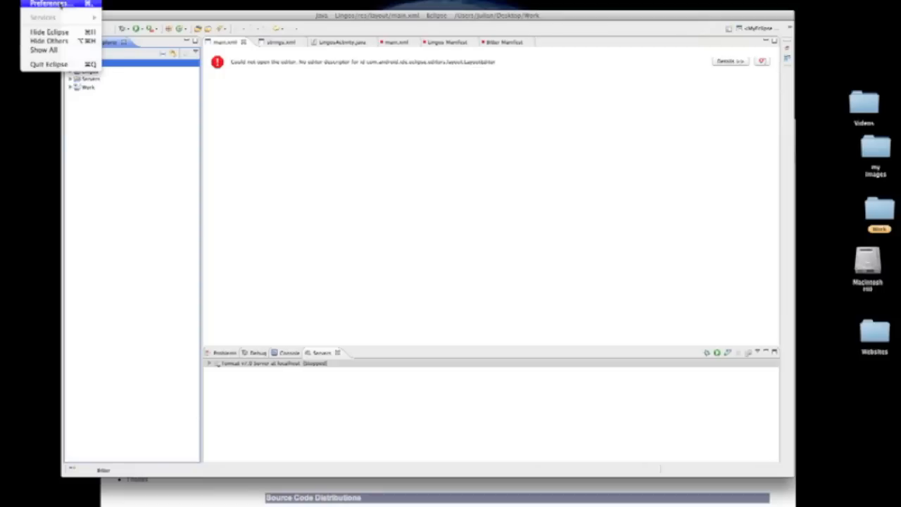
- Show Preferences > Server > Runtime Environments with the Apache Tomcat v7.0 runtime selected
click(50, 4)
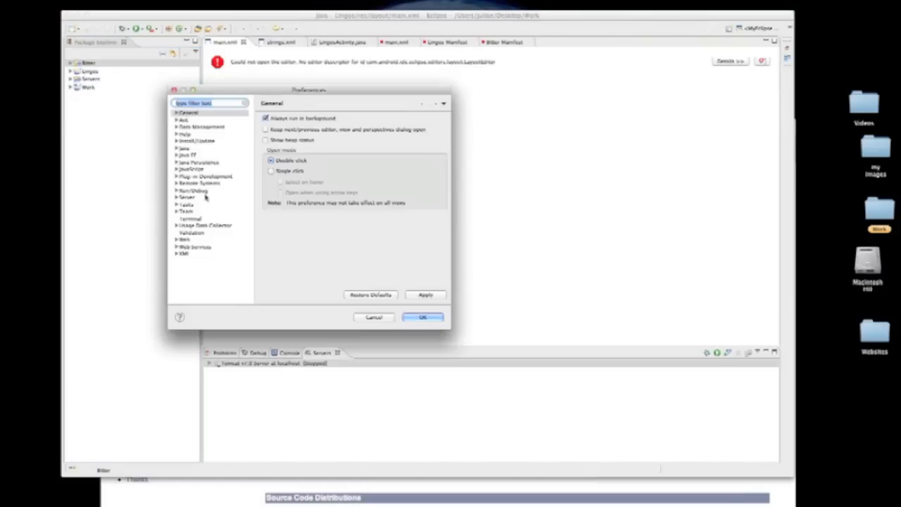
click(185, 197)
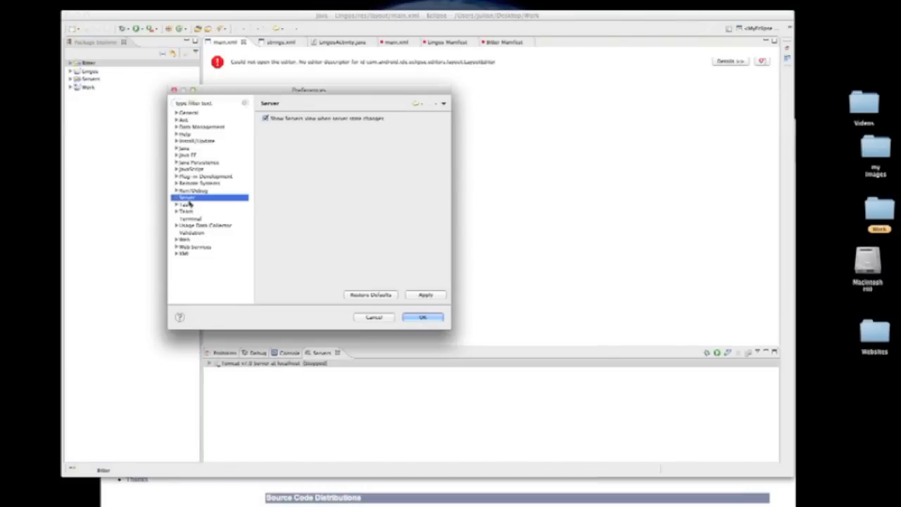
click(178, 198)
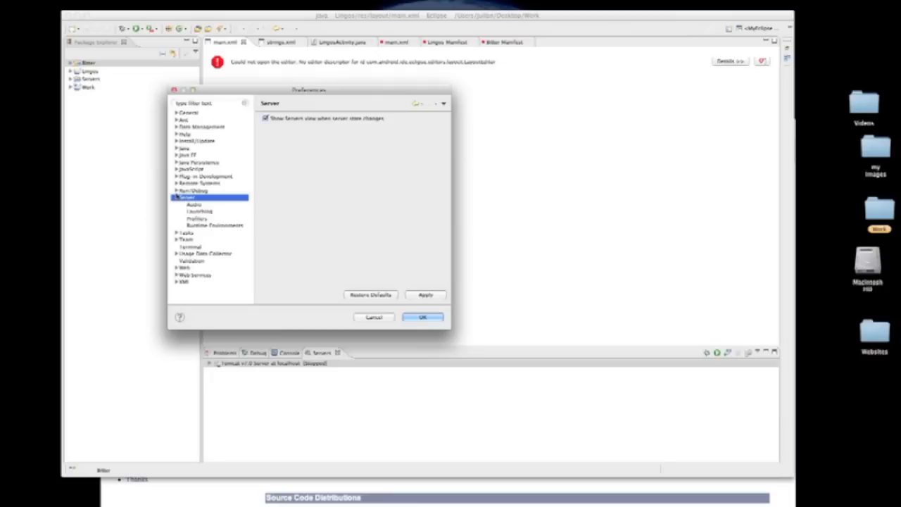
click(214, 226)
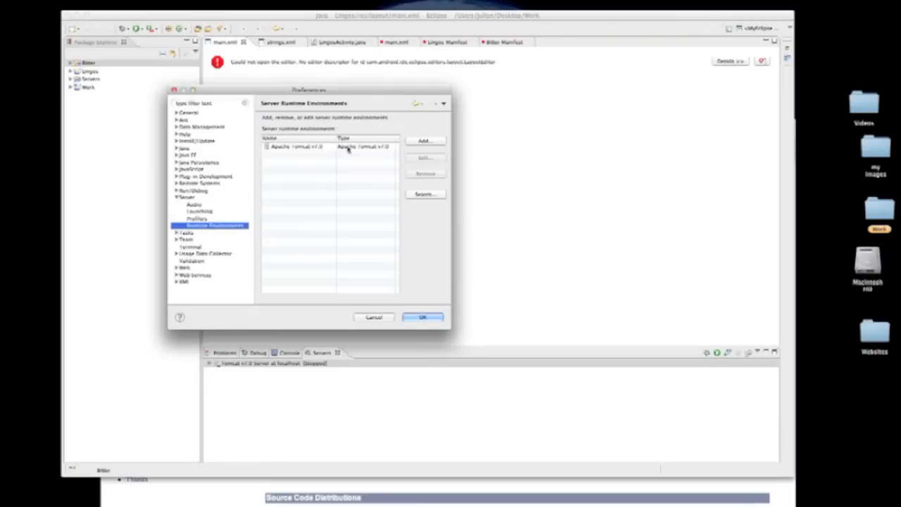
click(296, 147)
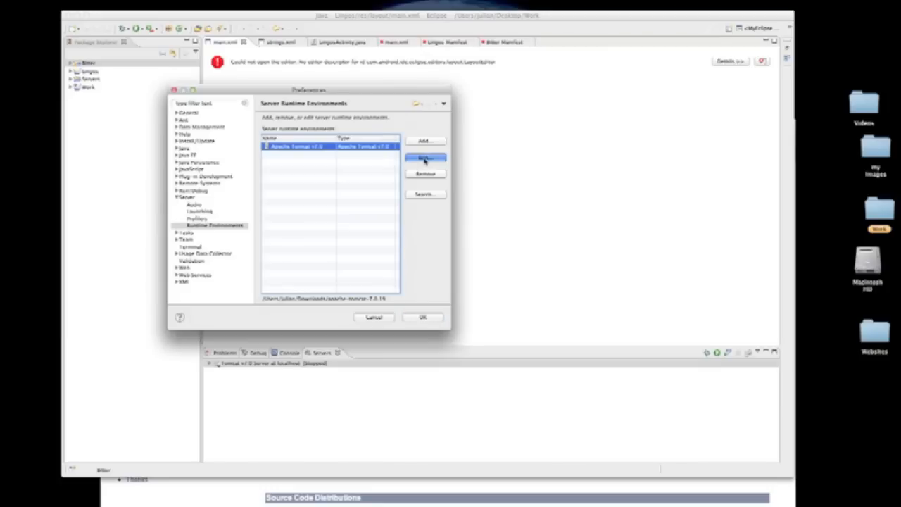
- Set the Tomcat v7.0 runtime's installation directory to apache-tomcat-7.0.14 with the default Mac JVM
click(425, 158)
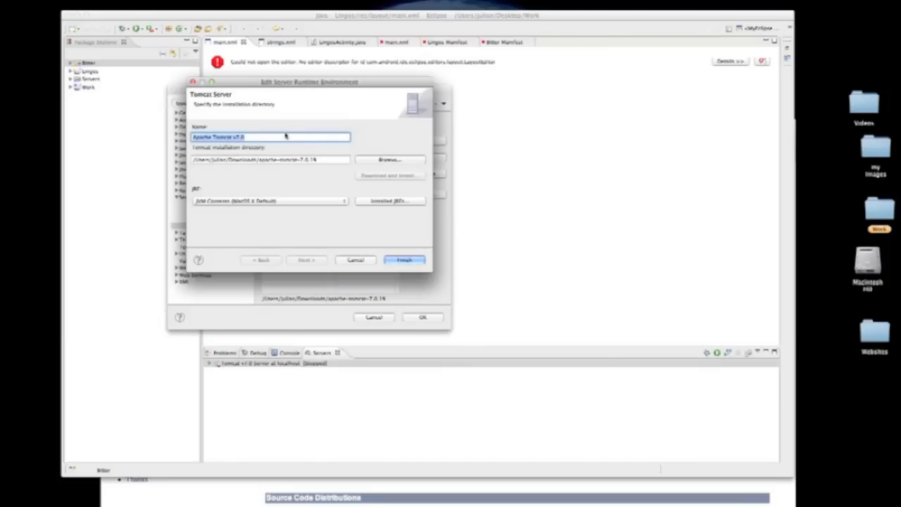
mouse_move(336, 157)
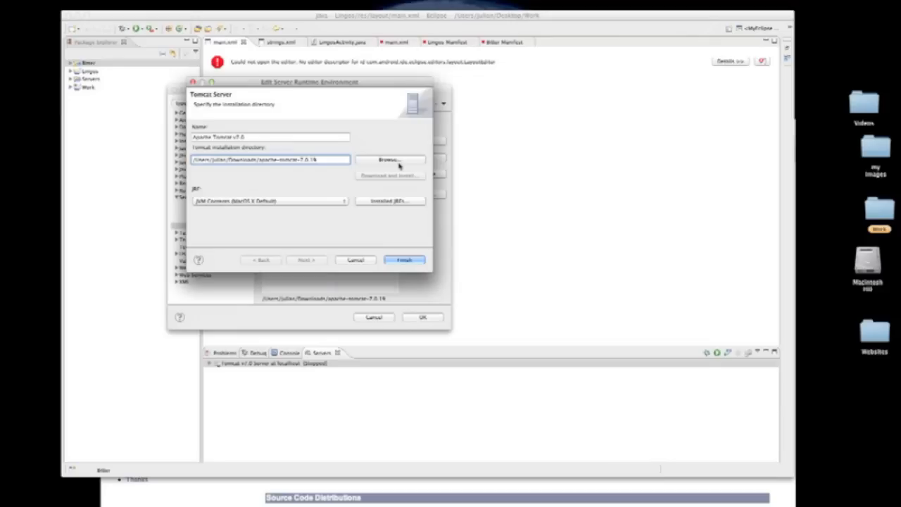
click(389, 161)
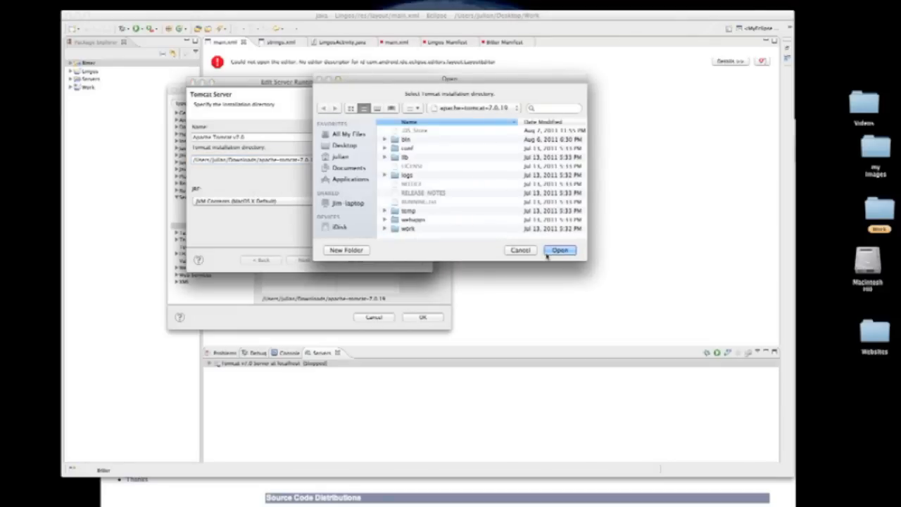
click(561, 251)
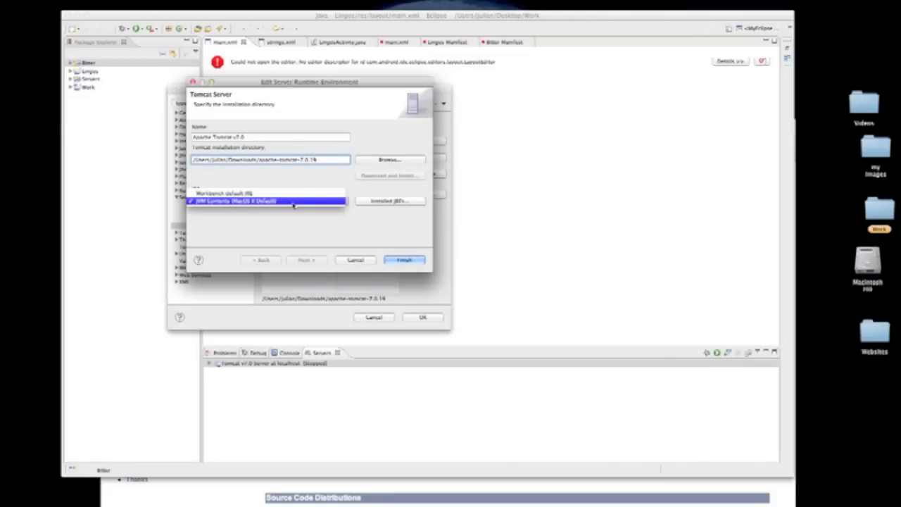
click(267, 200)
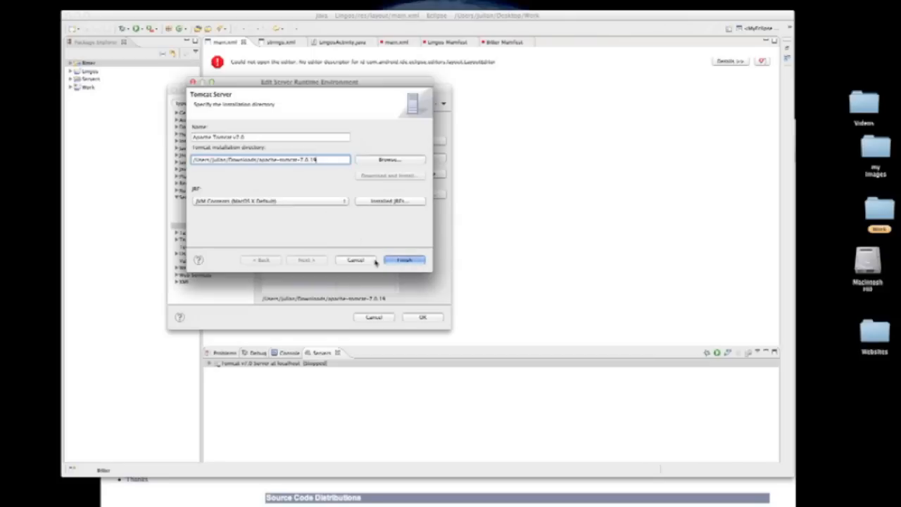
click(404, 259)
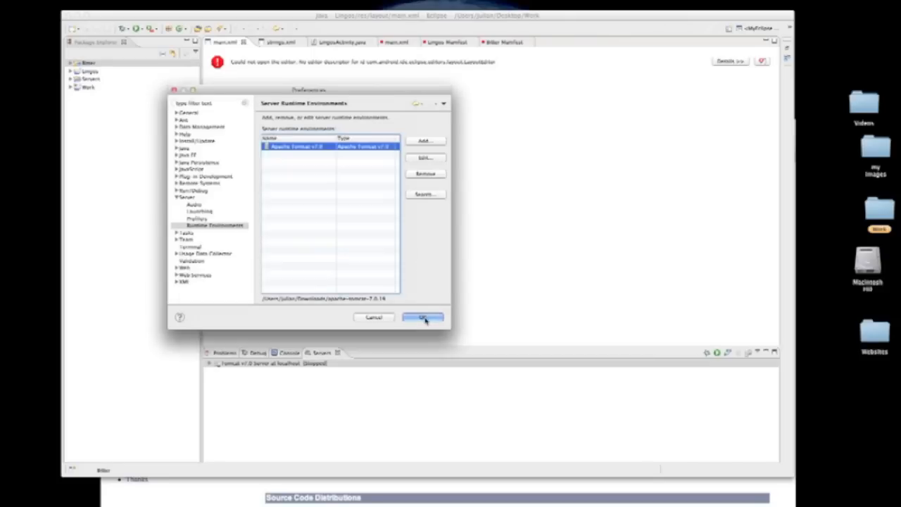
- Close Preferences and show the Servers view listing Tomcat v7.0 Server at localhost
click(422, 317)
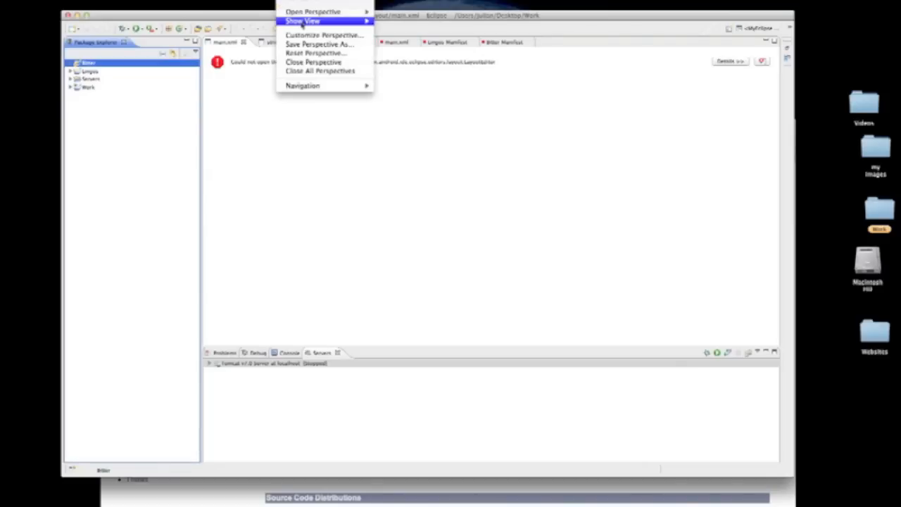
click(302, 21)
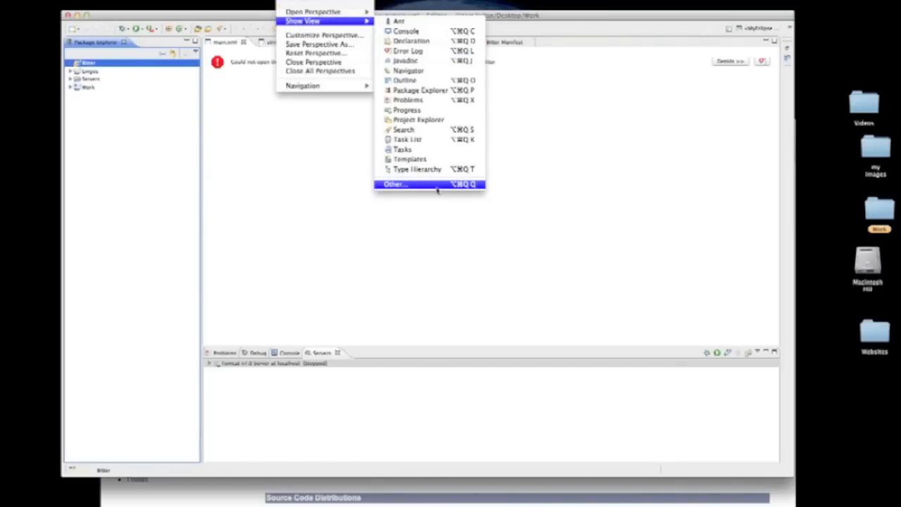
click(394, 183)
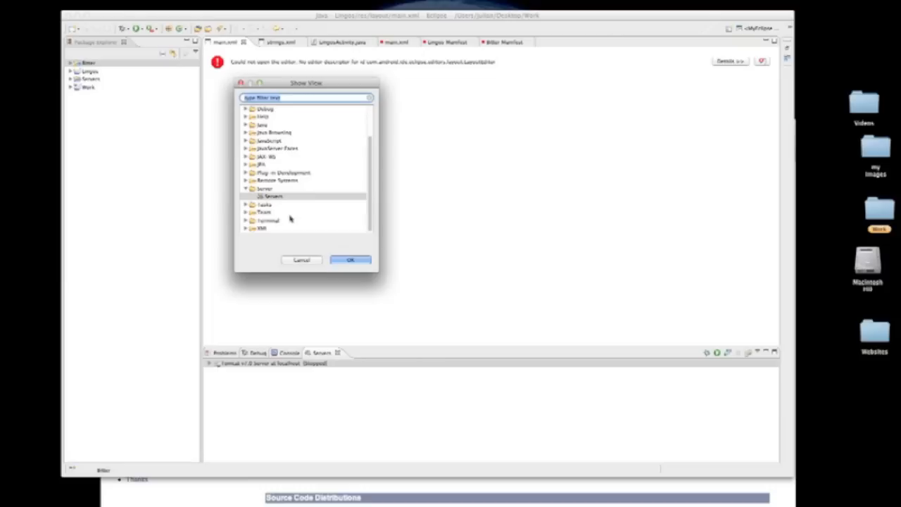
click(274, 196)
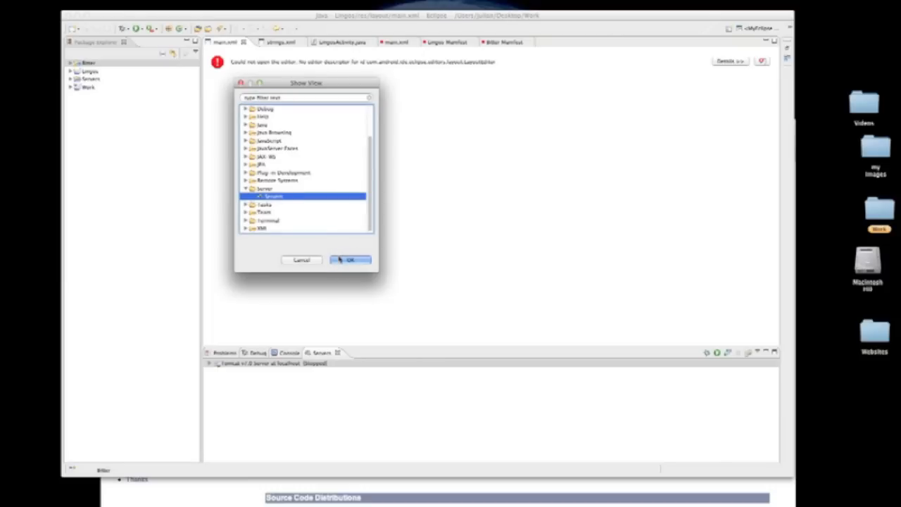
click(350, 259)
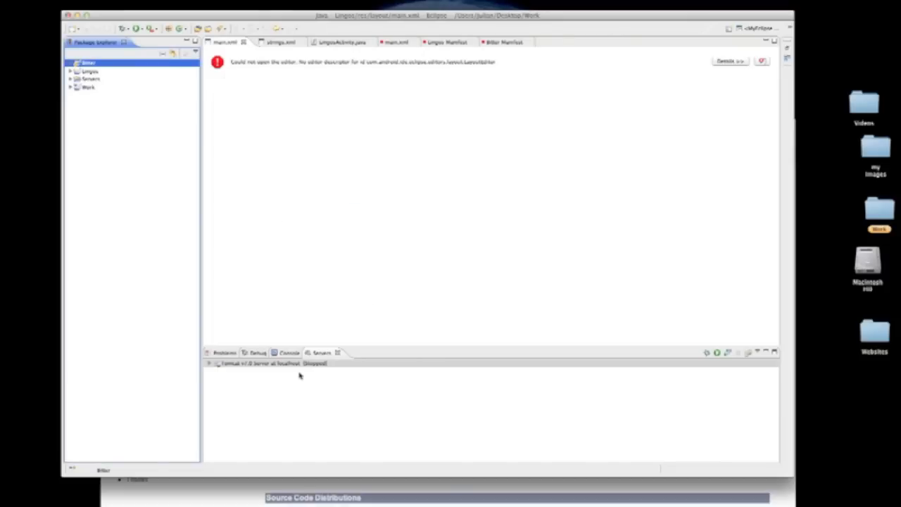
- Inspect the stopped Tomcat v7.0 localhost server and start the New Server wizard
click(271, 363)
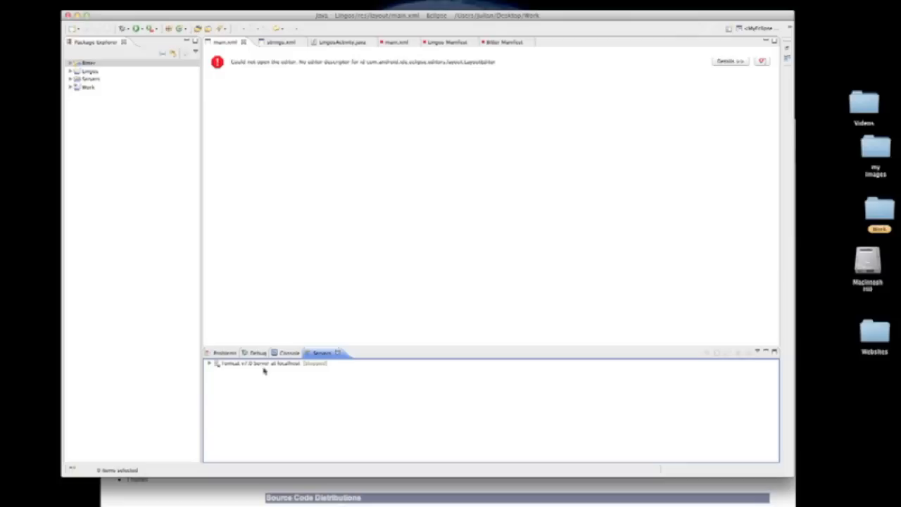
mouse_move(251, 380)
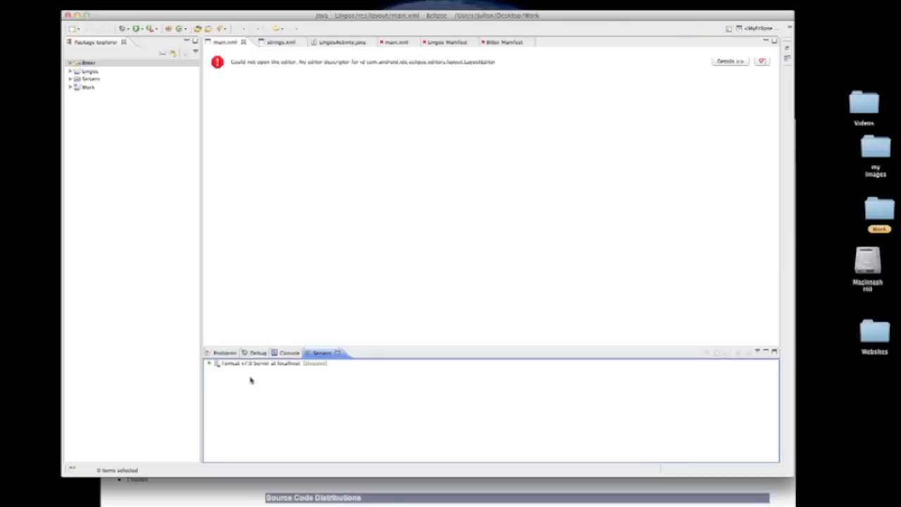
click(208, 363)
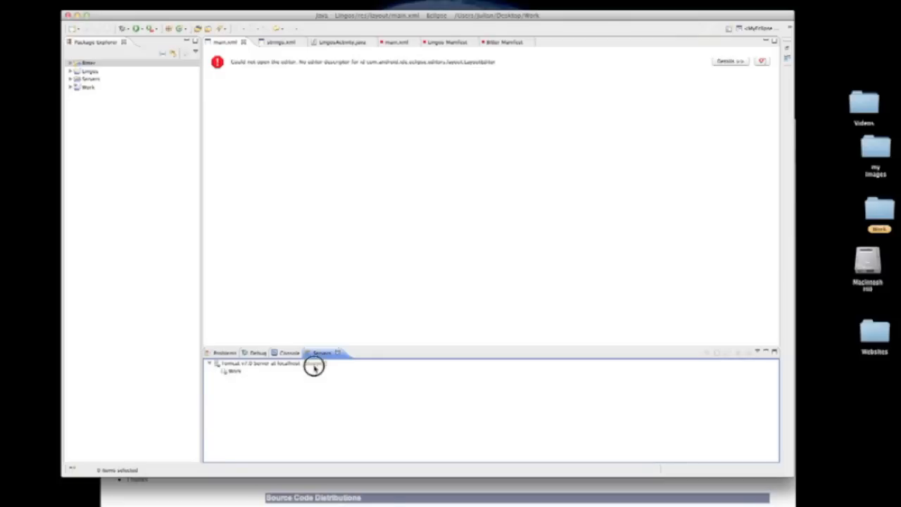
double_click(267, 363)
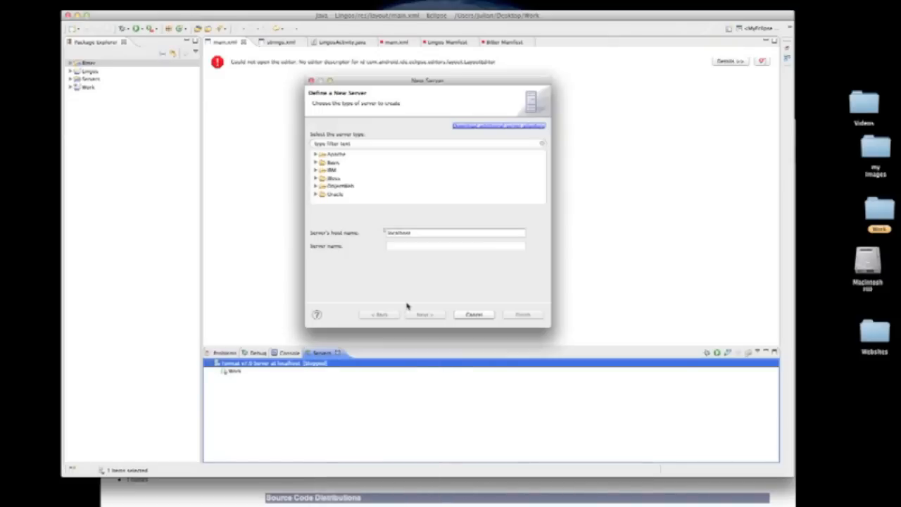
- Define a Tomcat v7.0 server at localhost and pick the Work project to add to it
click(359, 200)
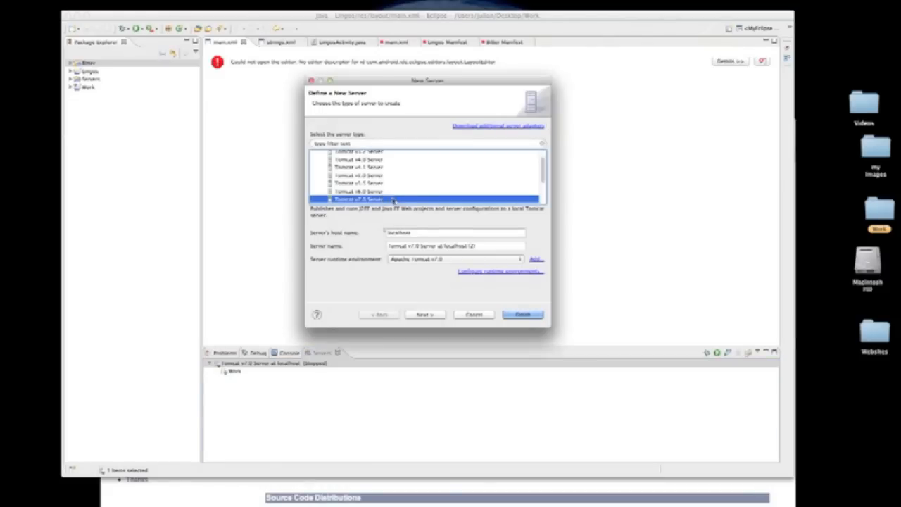
click(456, 245)
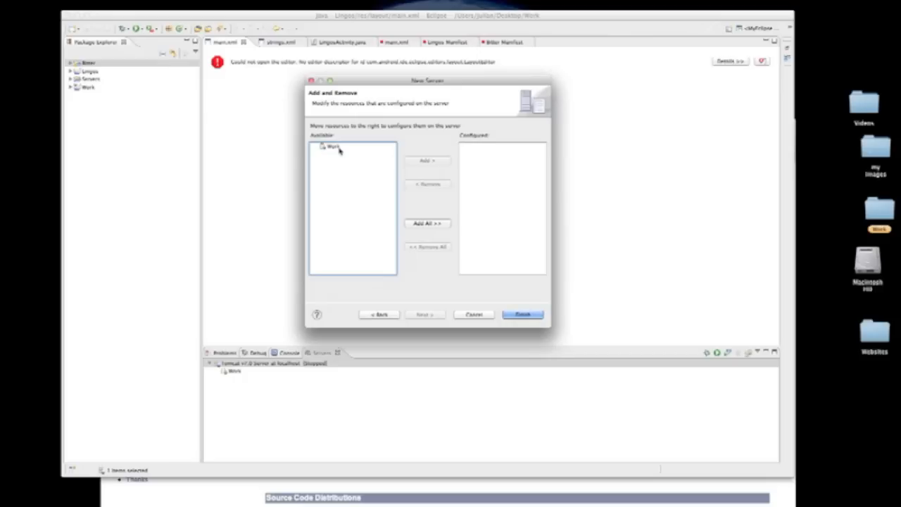
click(331, 146)
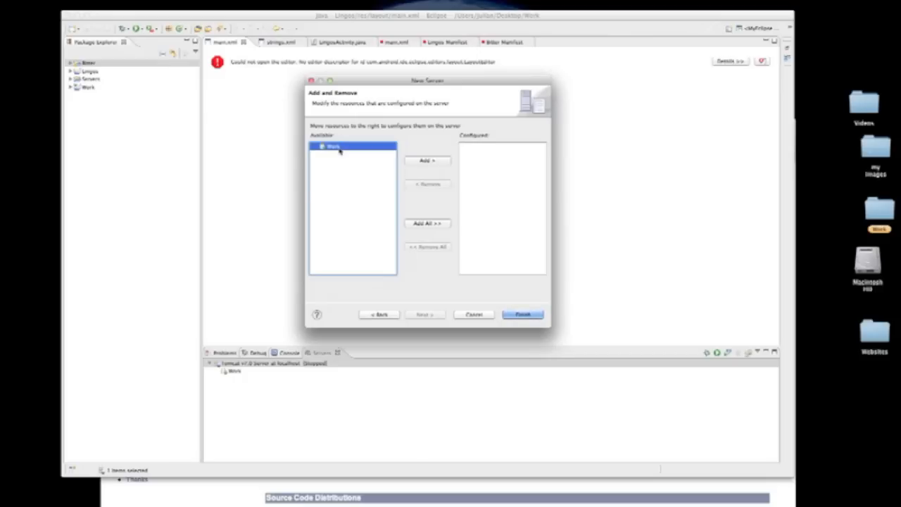
mouse_move(518, 166)
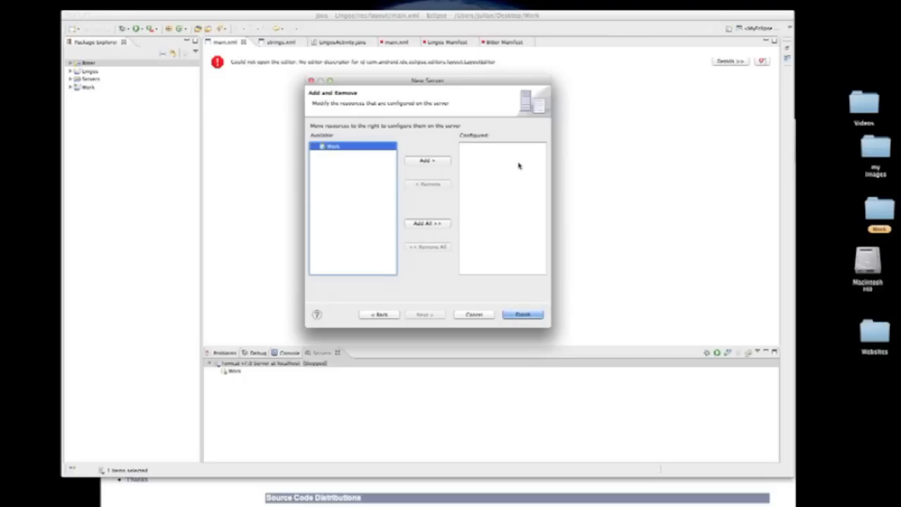
mouse_move(486, 321)
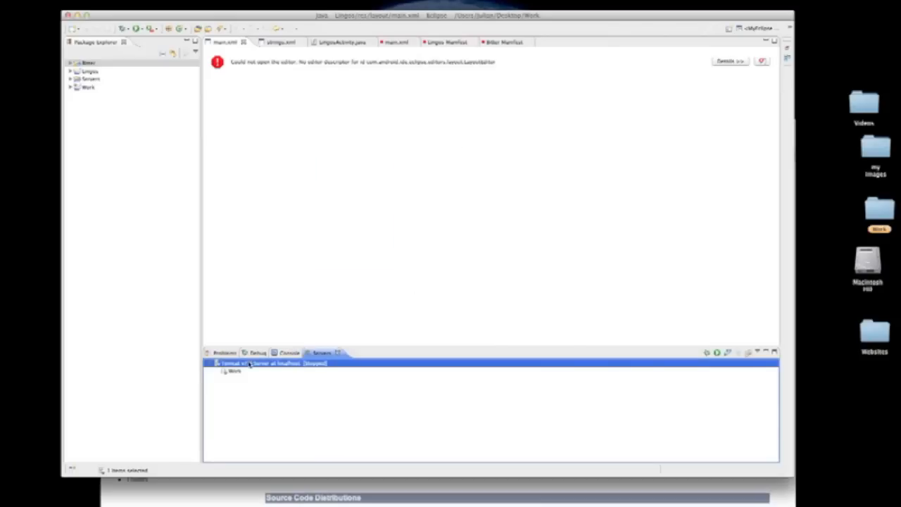
- Start the Tomcat v7.0 server from the Servers view and show its startup log in the Console
right_click(268, 364)
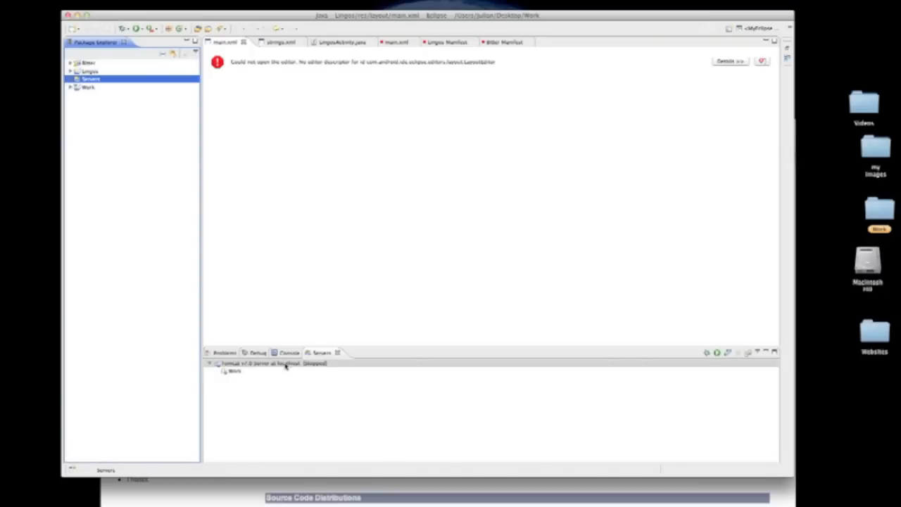
right_click(254, 363)
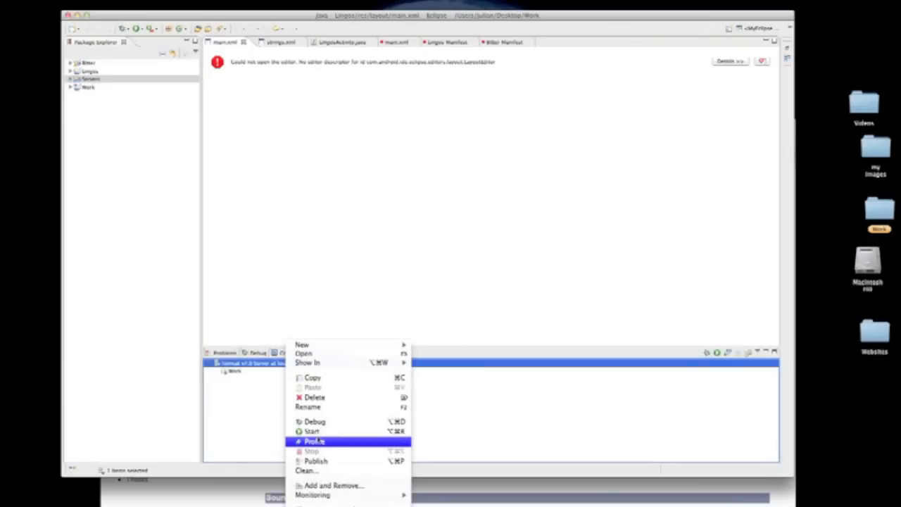
click(316, 441)
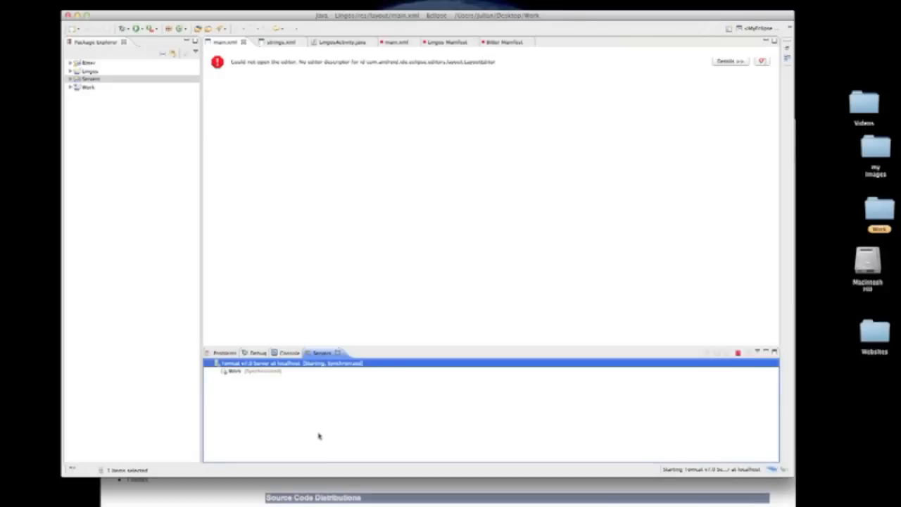
click(289, 352)
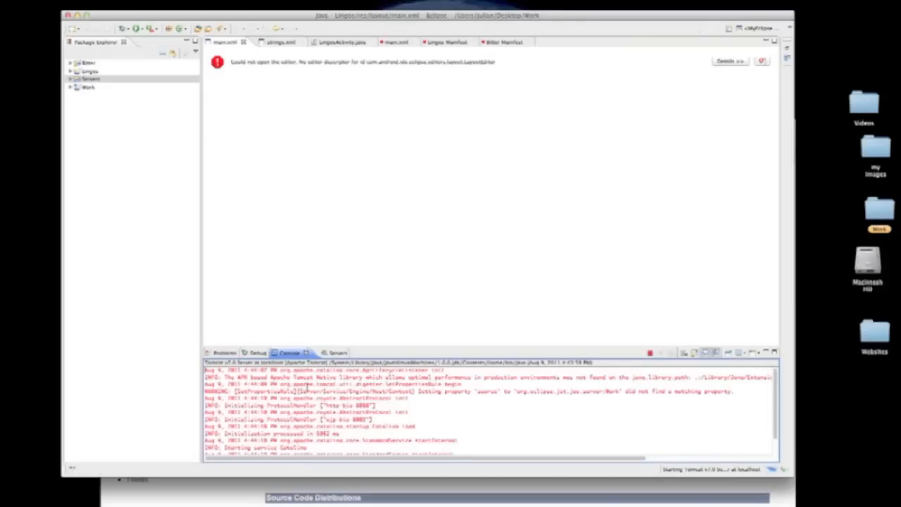
click(321, 352)
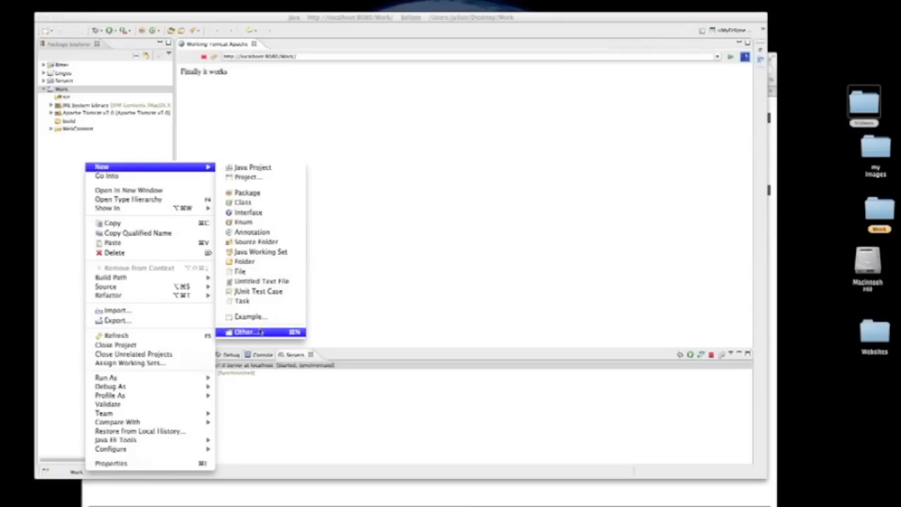
- Create a Dynamic Web Project named Video targeting Tomcat v7.0
click(243, 332)
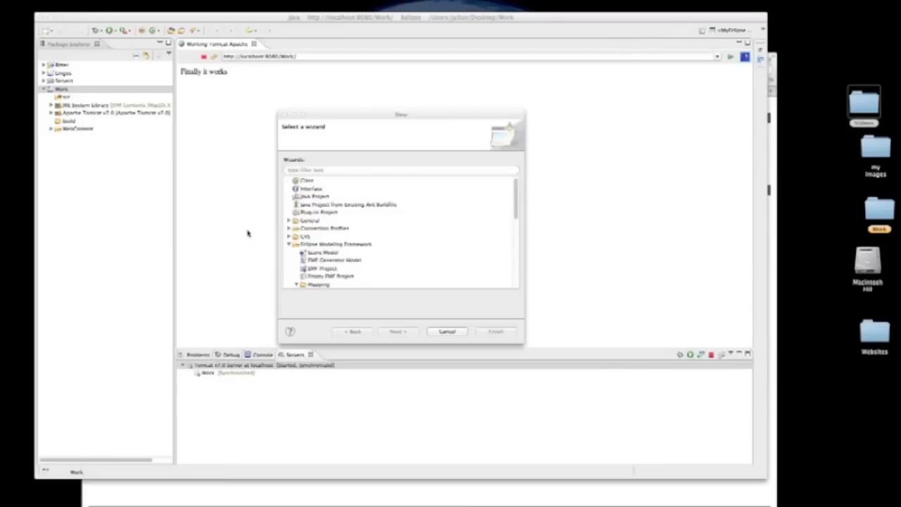
scroll(down, 3)
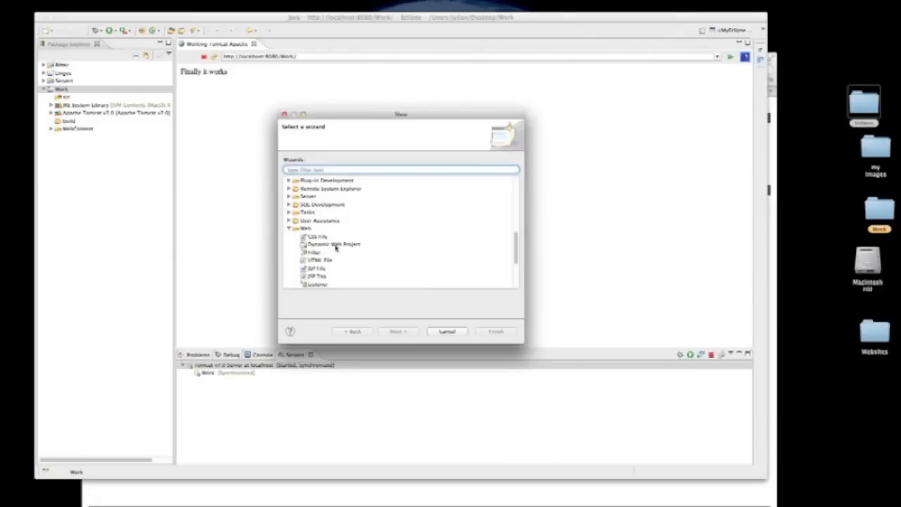
click(334, 244)
text(Video)
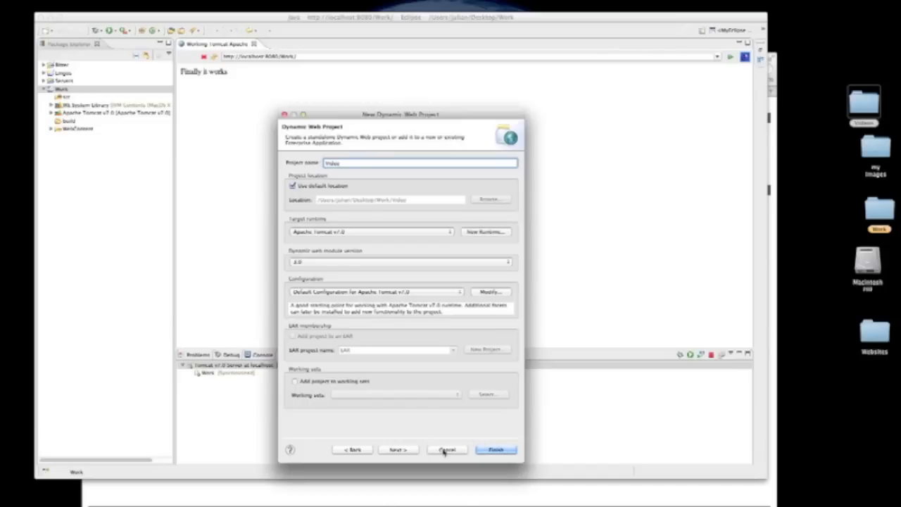
click(397, 449)
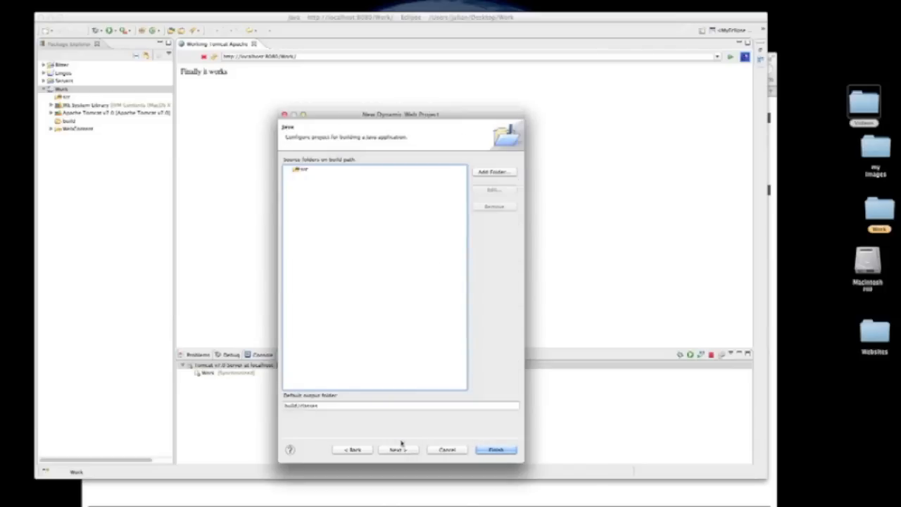
click(496, 449)
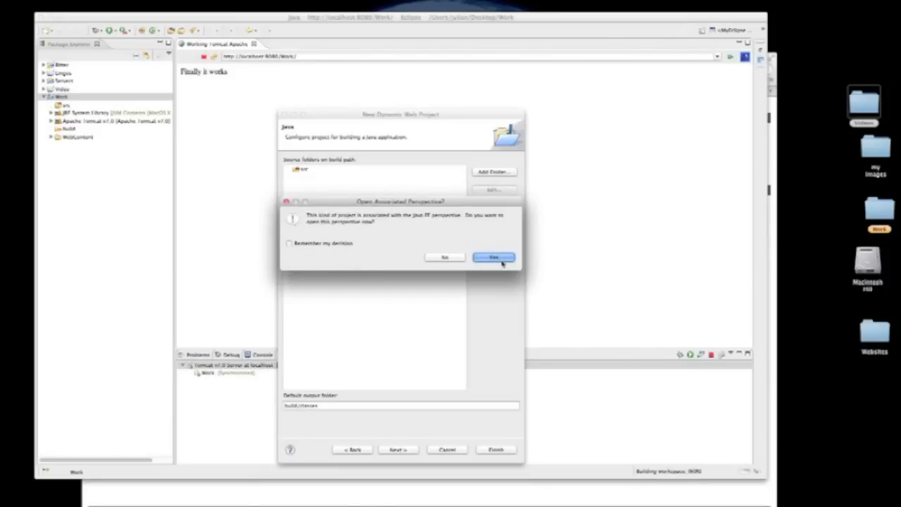
- Accept switching to the Java EE perspective for the new Video project
click(493, 256)
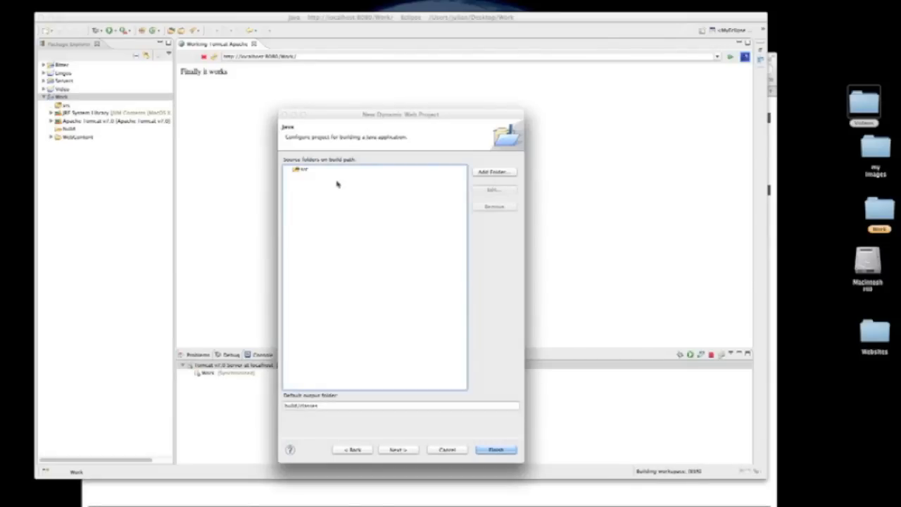
click(495, 449)
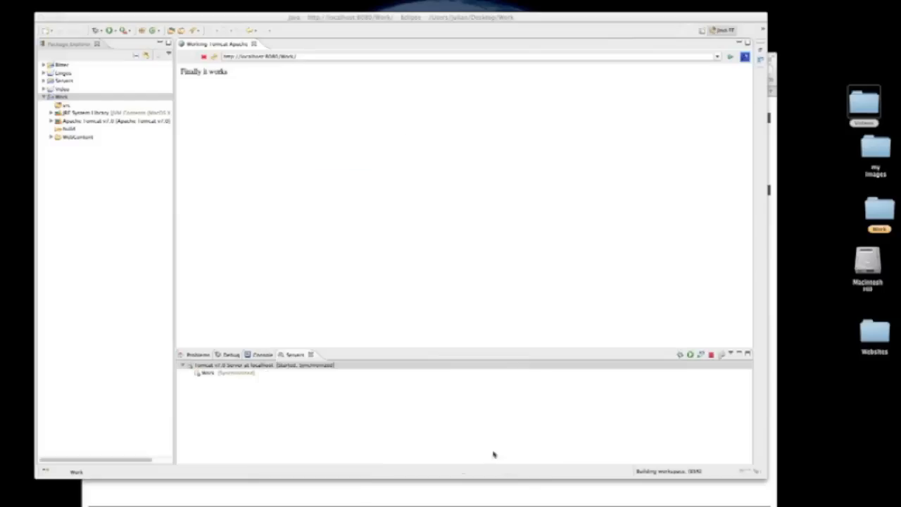
click(380, 363)
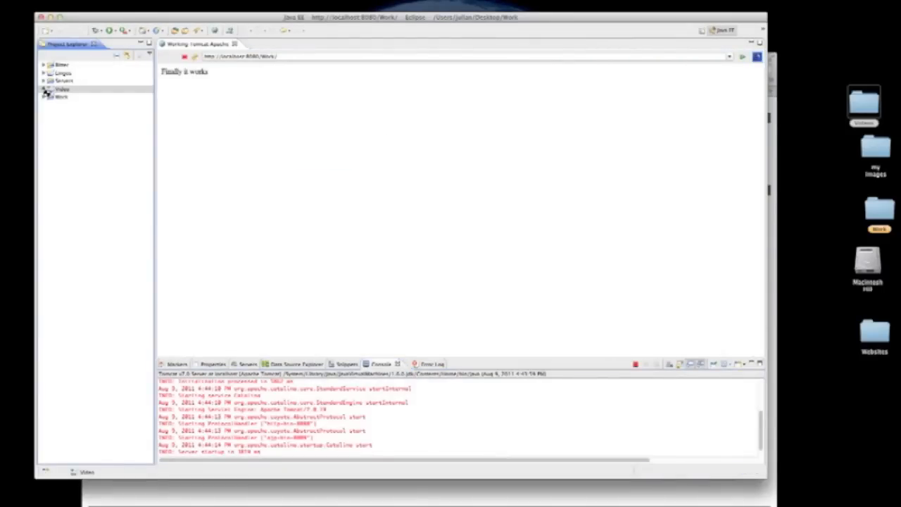
- Expand Video's WebContent and WEB-INF folders and bring up actions for WebContent
click(44, 90)
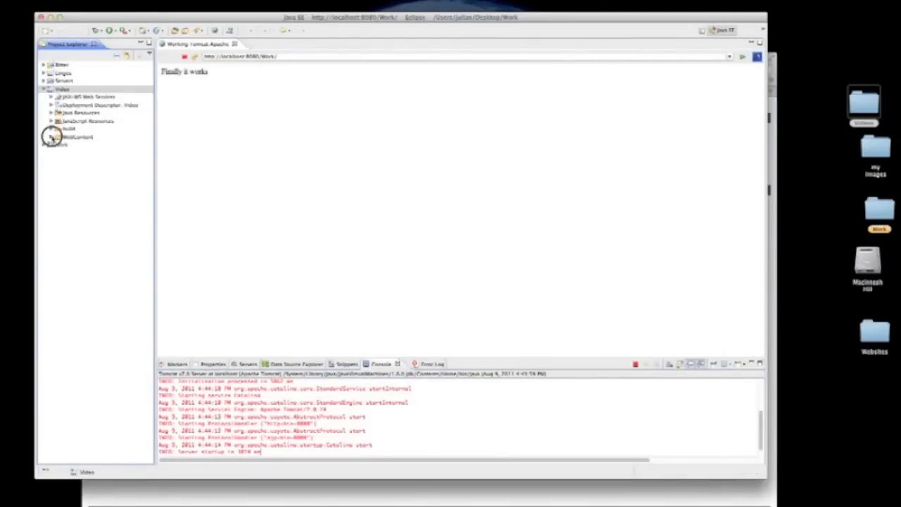
click(58, 136)
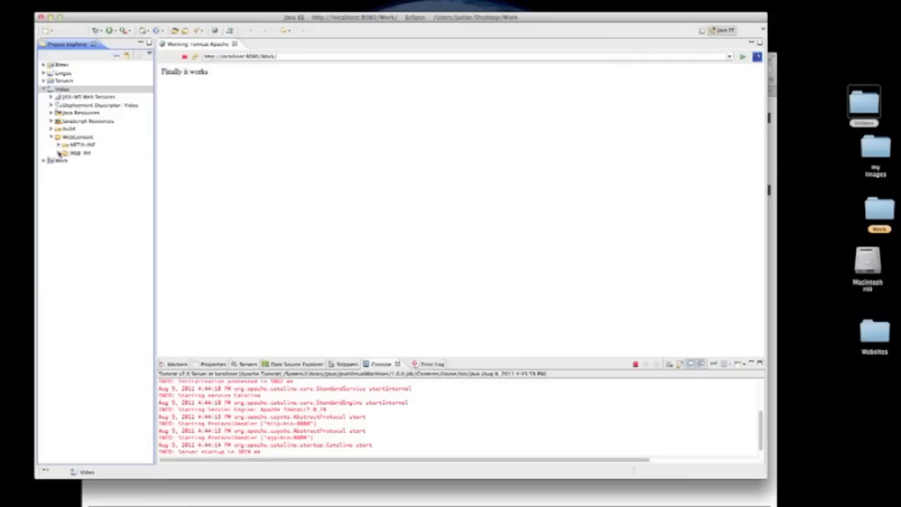
click(57, 152)
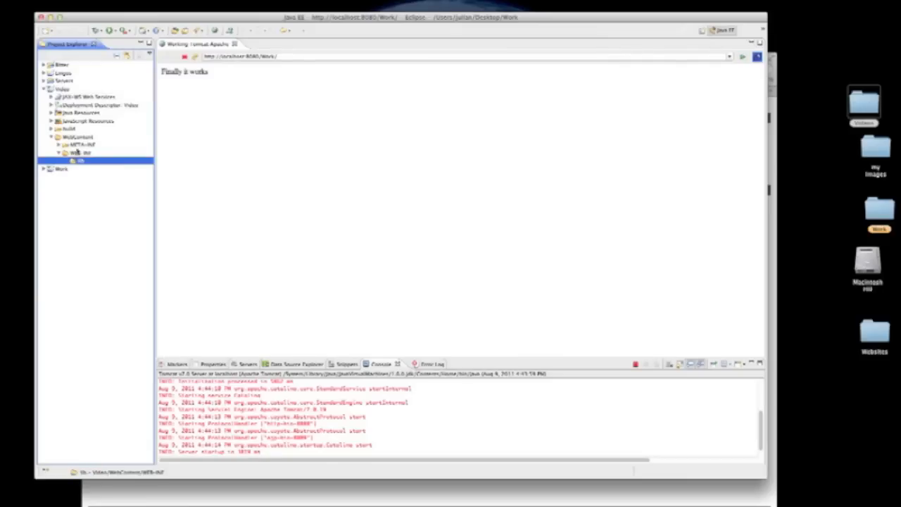
right_click(68, 138)
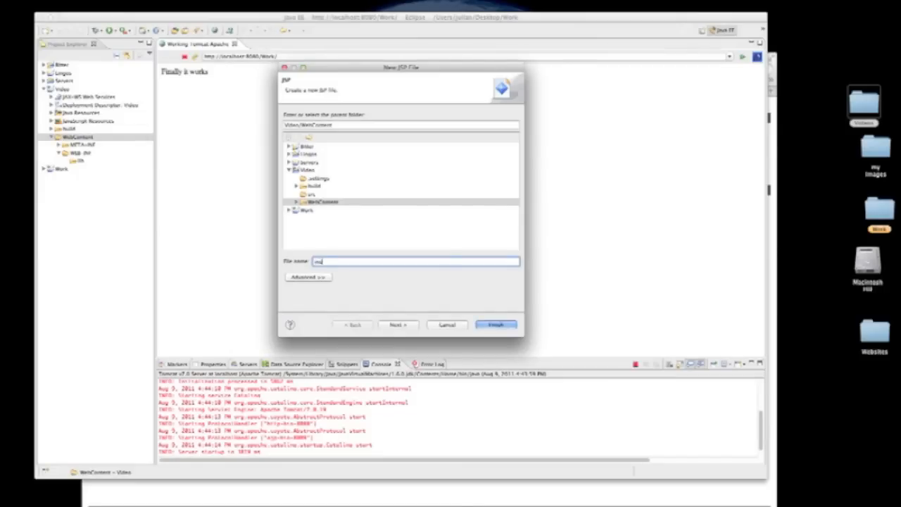
- Create a JSP file named index.jsp in WebContent using a JSP template
text(index.jsp)
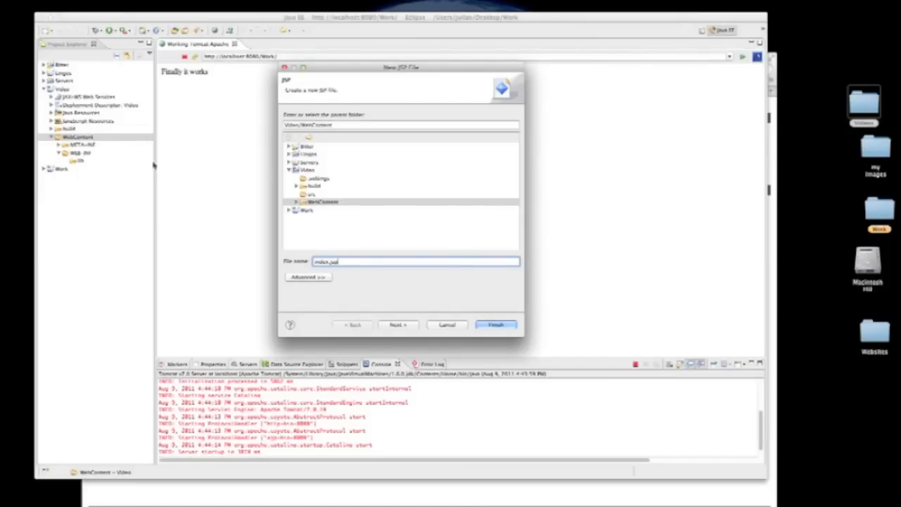
click(397, 324)
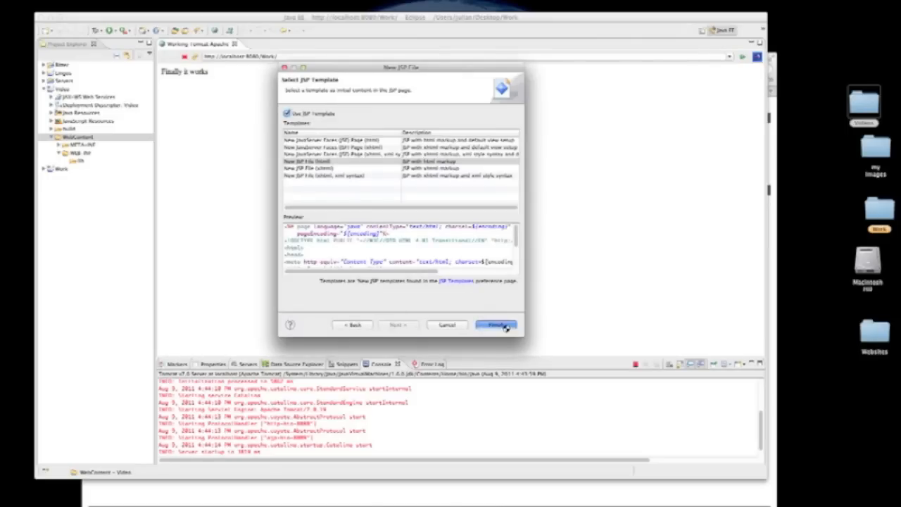
click(495, 324)
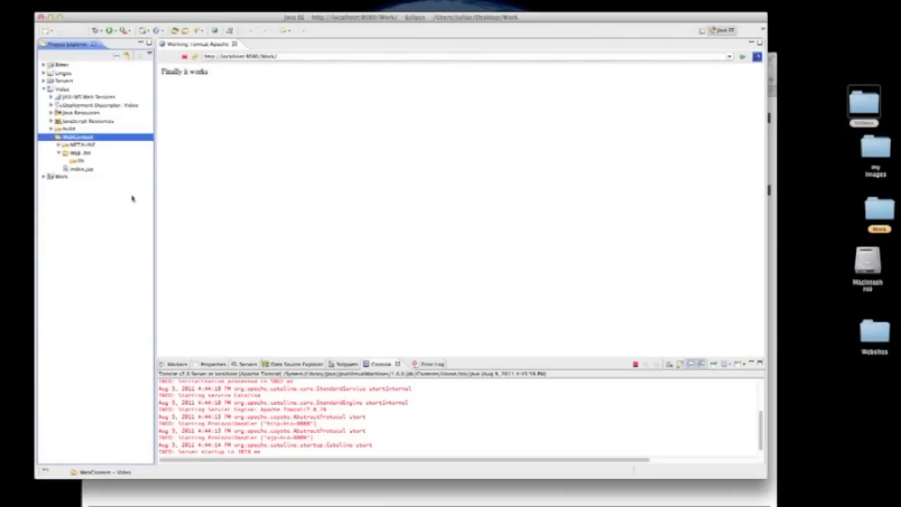
- Edit index.jsp with 'It works!!!' and run it on the server at localhost:8080/Video in the internal browser
double_click(81, 169)
text(It works!!!)
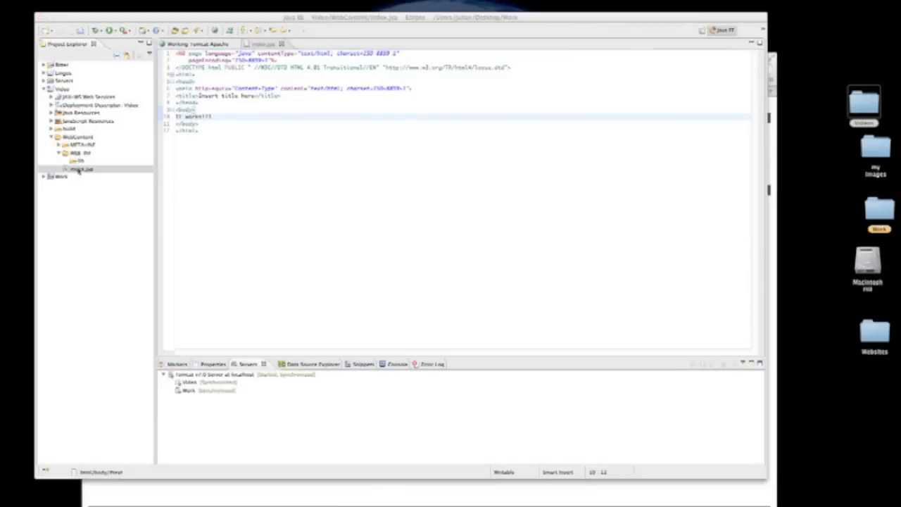
click(82, 169)
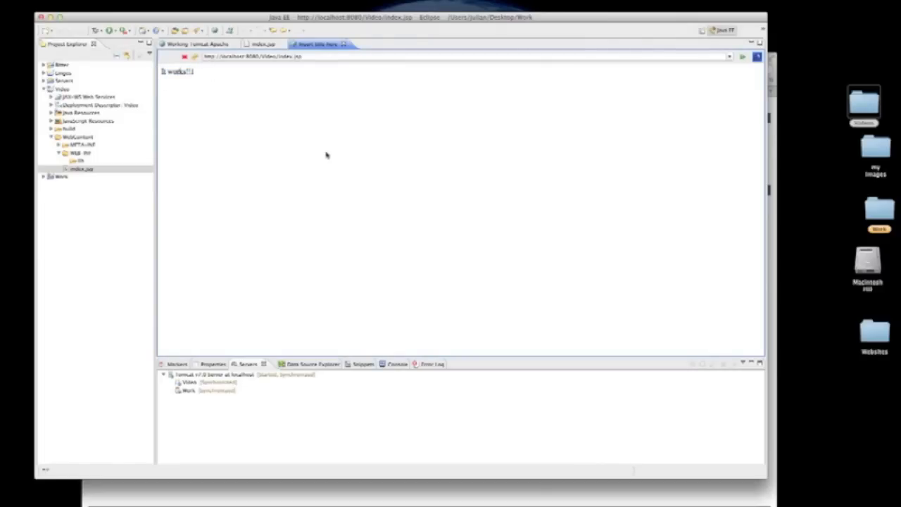
mouse_move(312, 118)
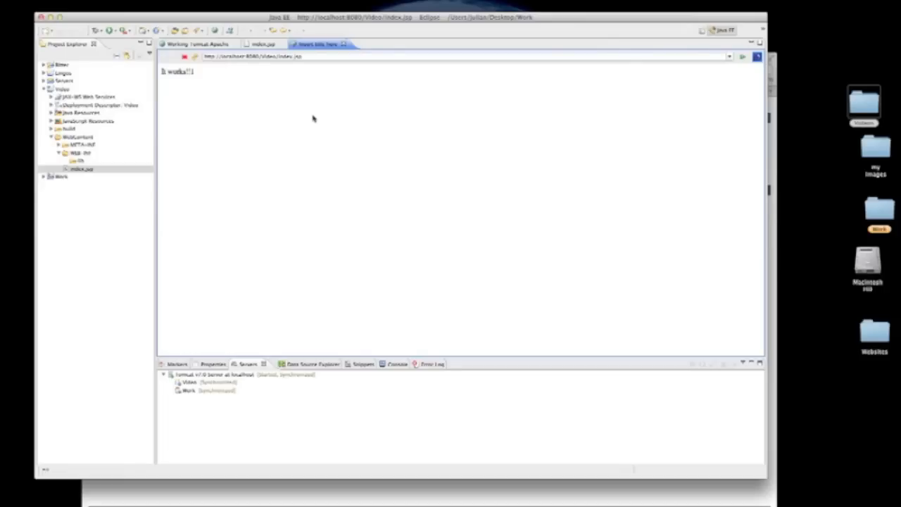
mouse_move(833, 23)
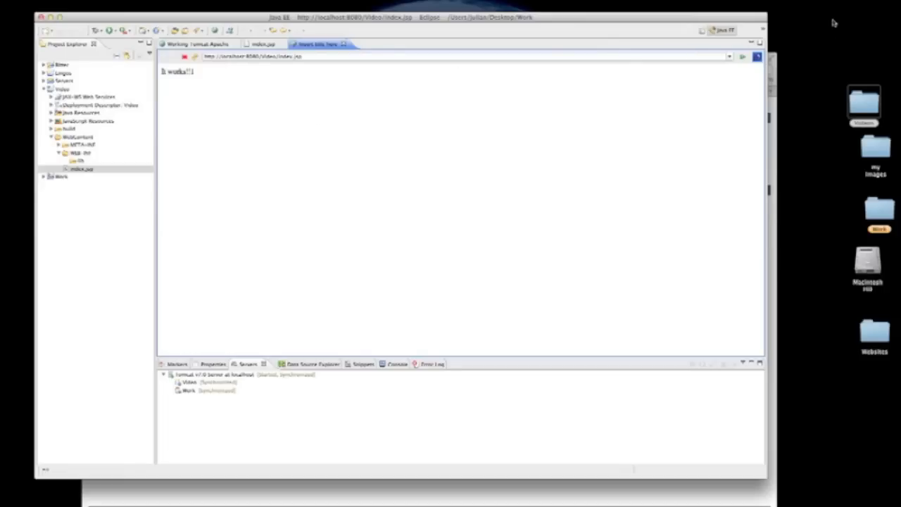